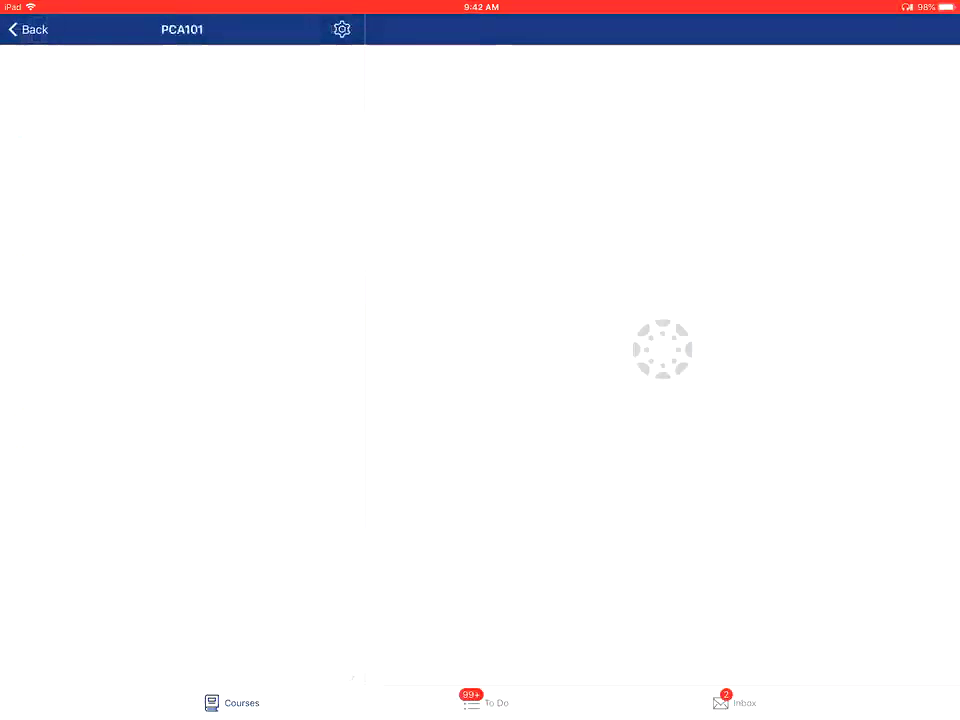
Step: Leave the PCA101 course and return to the Courses dashboard
click(28, 30)
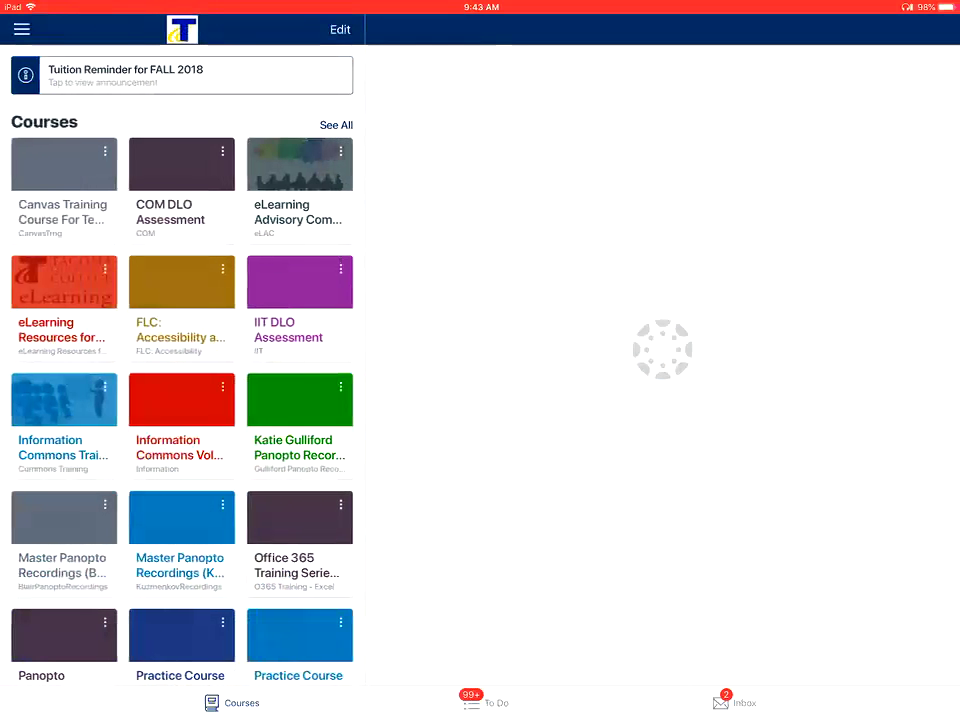
click(340, 30)
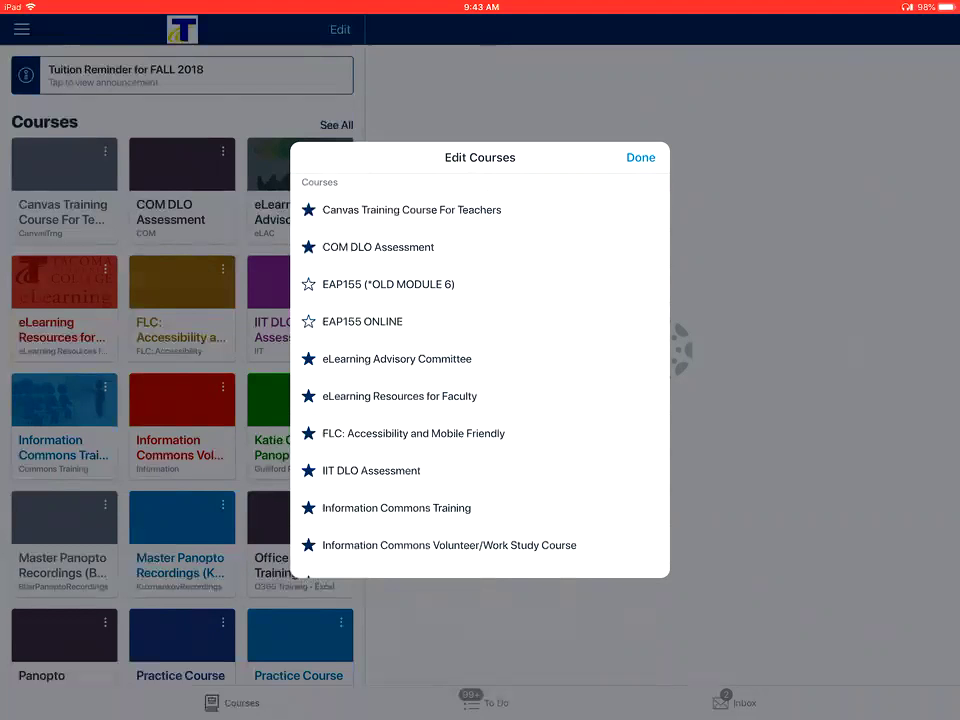
click(640, 156)
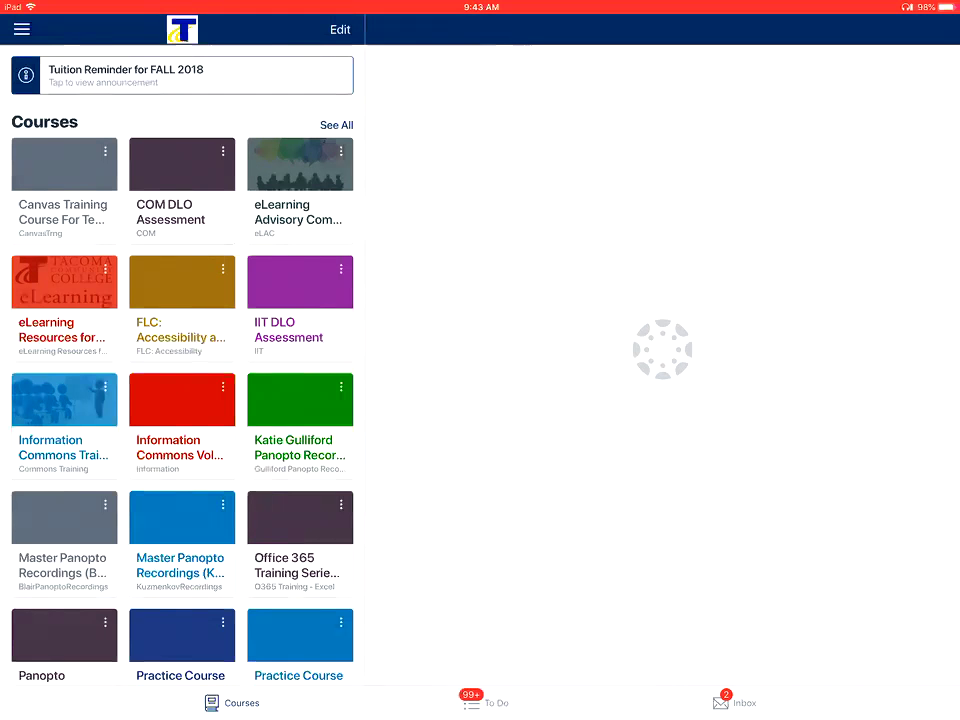
Step: Briefly view the Customize Course panel for the Canvas Training Course For Teachers card without changes
click(104, 152)
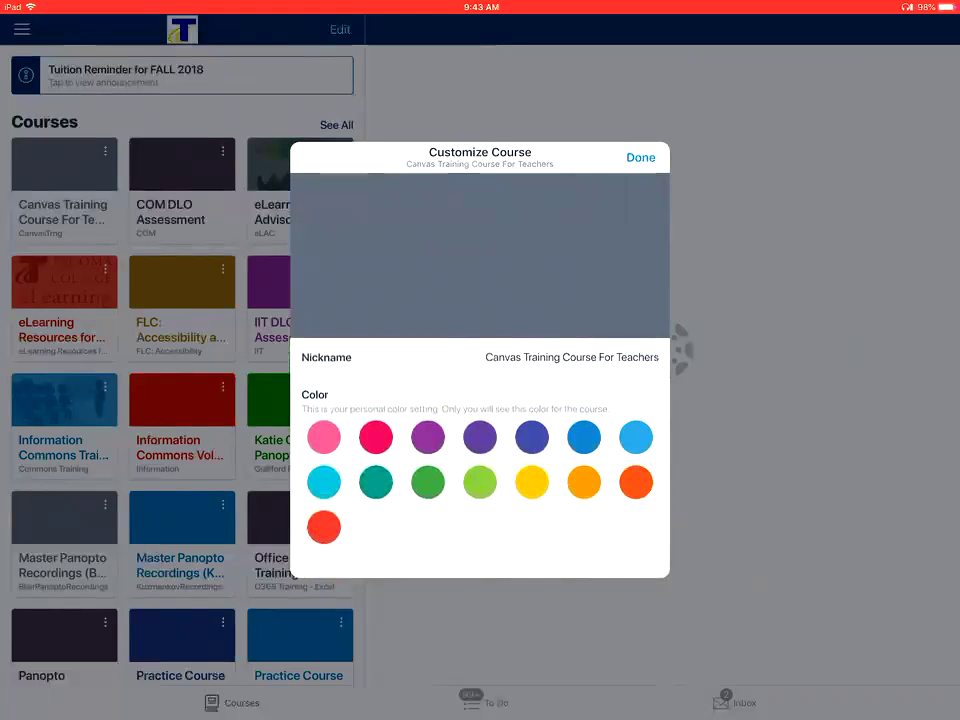
click(640, 156)
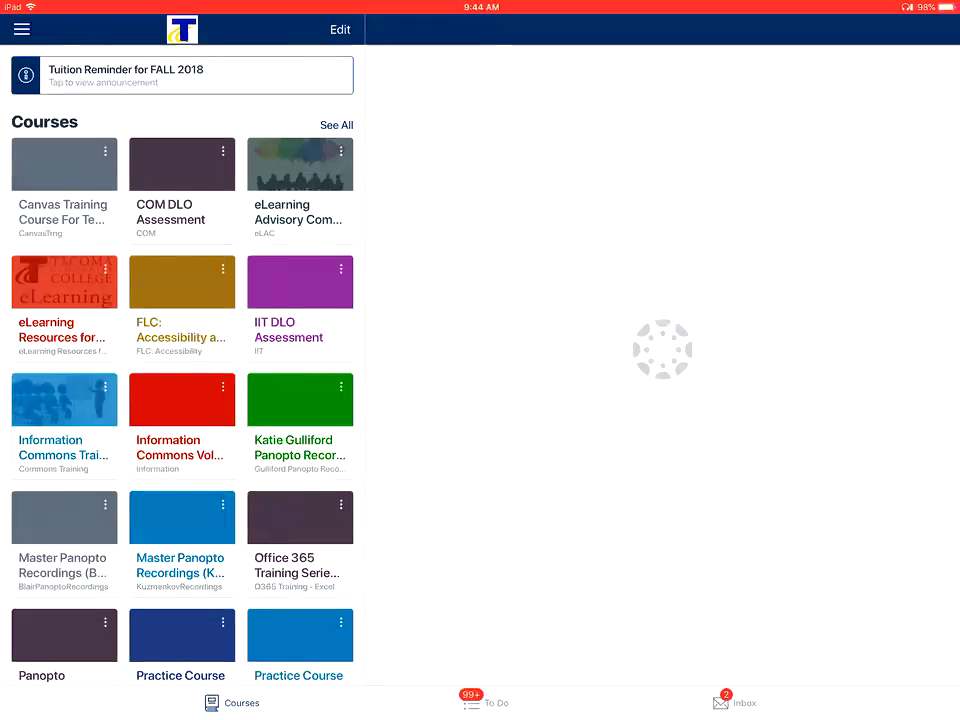
scroll(down, 3)
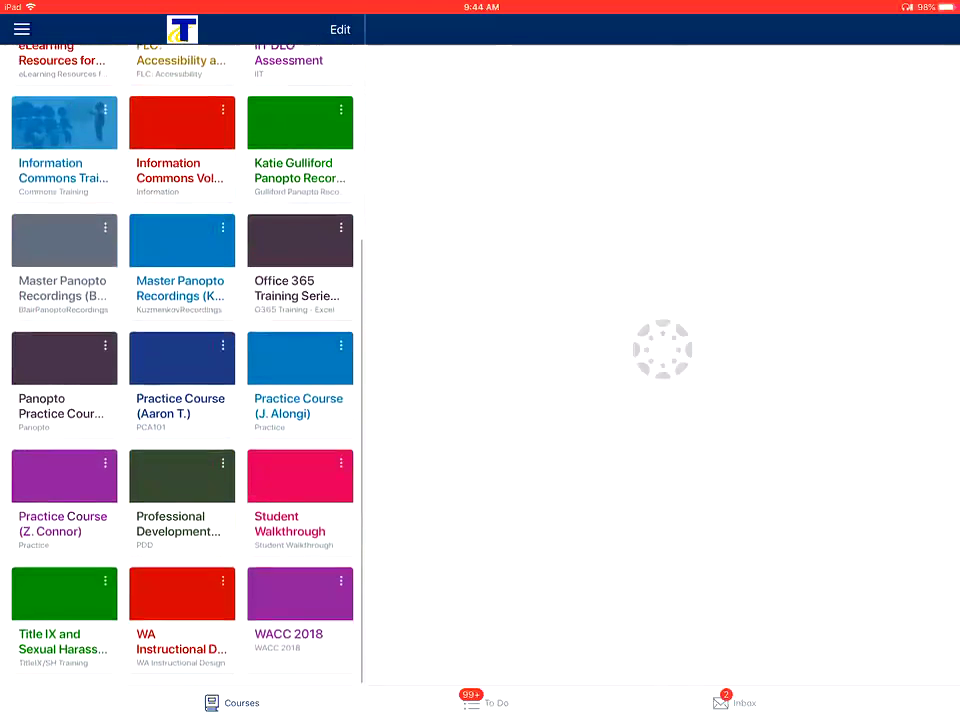
click(180, 358)
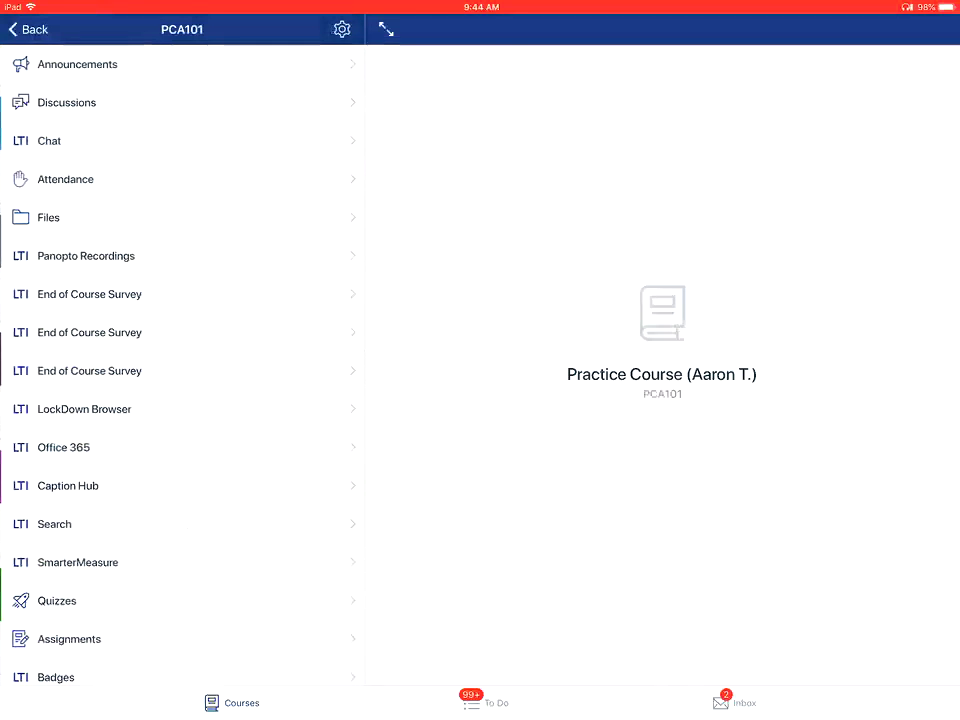